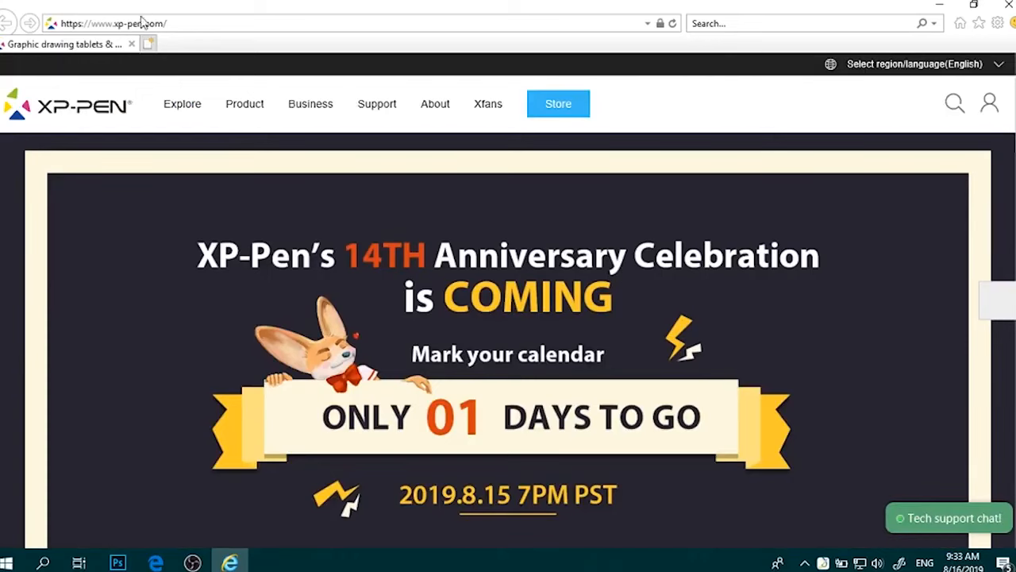
Step: Navigate via Support > Download to the Artist Display 13.3 Pro downloads page
{"action": "left_click", "coordinate": [377, 103]}
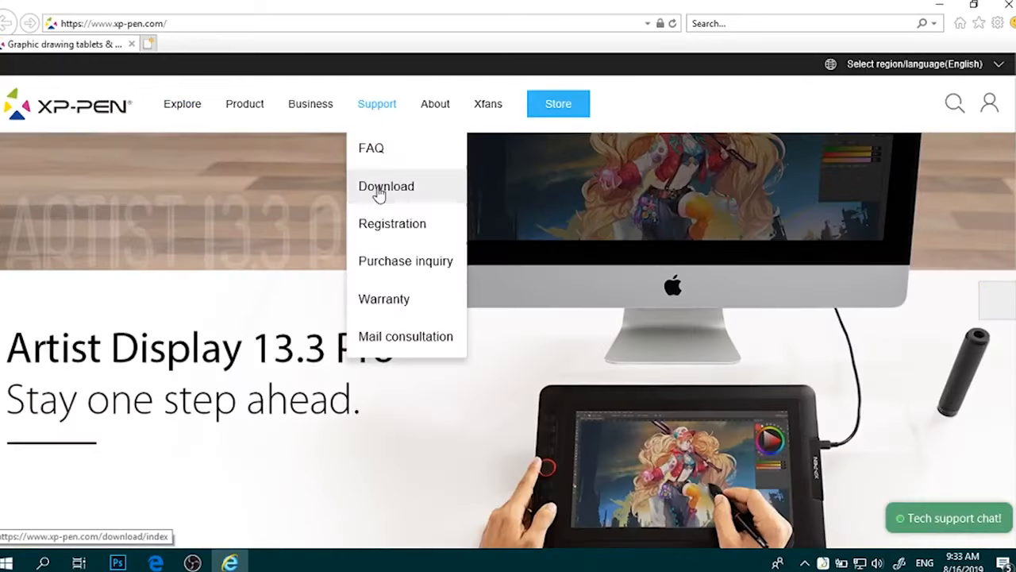
{"action": "left_click", "coordinate": [384, 186]}
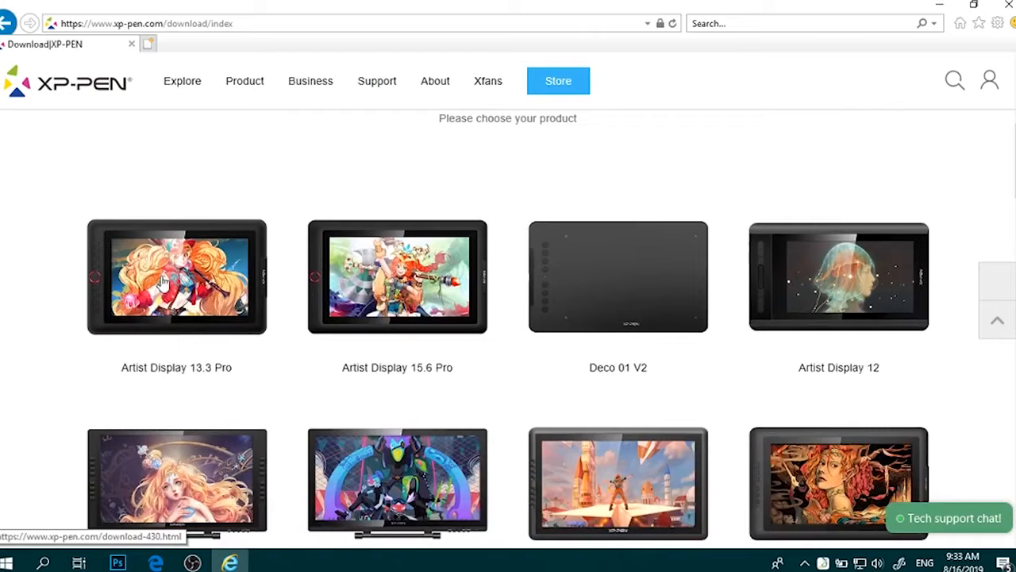
{"action": "left_click", "coordinate": [176, 282]}
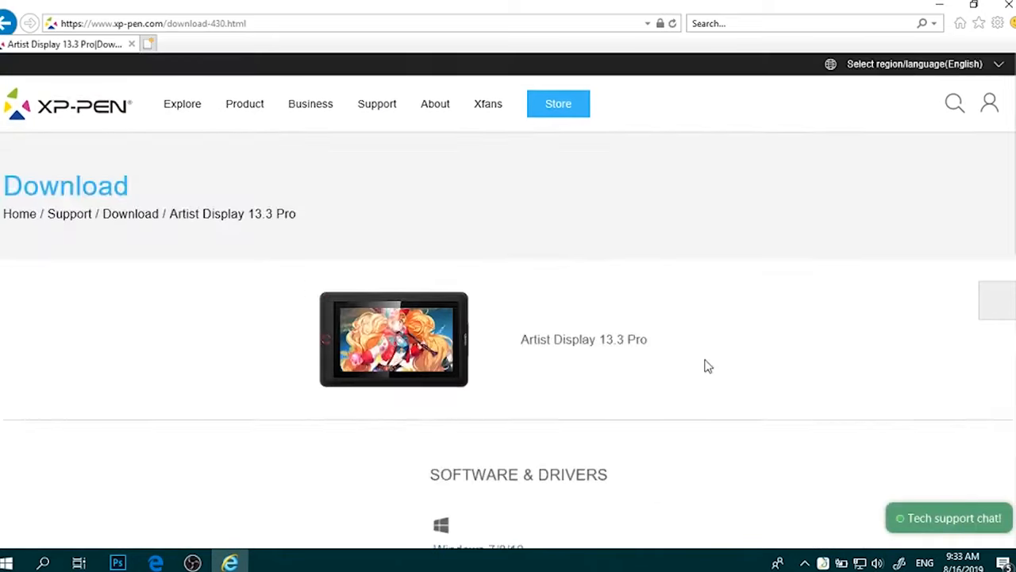
Step: Download the XP-PenWin(20190806) Windows driver and save the archive to the computer
{"action": "scroll", "scroll_direction": "down", "scroll_amount": 3}
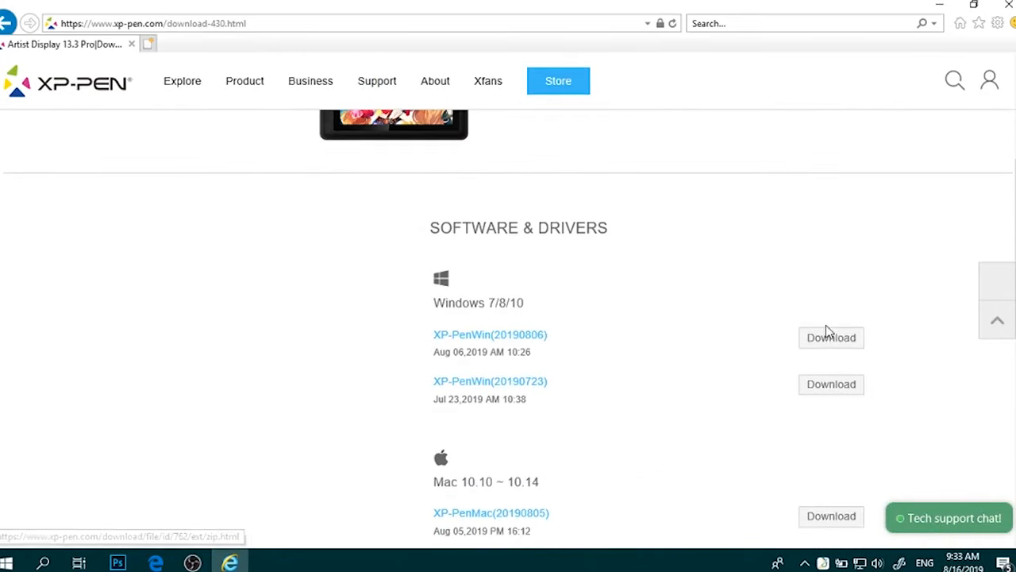
{"action": "left_click", "coordinate": [831, 337]}
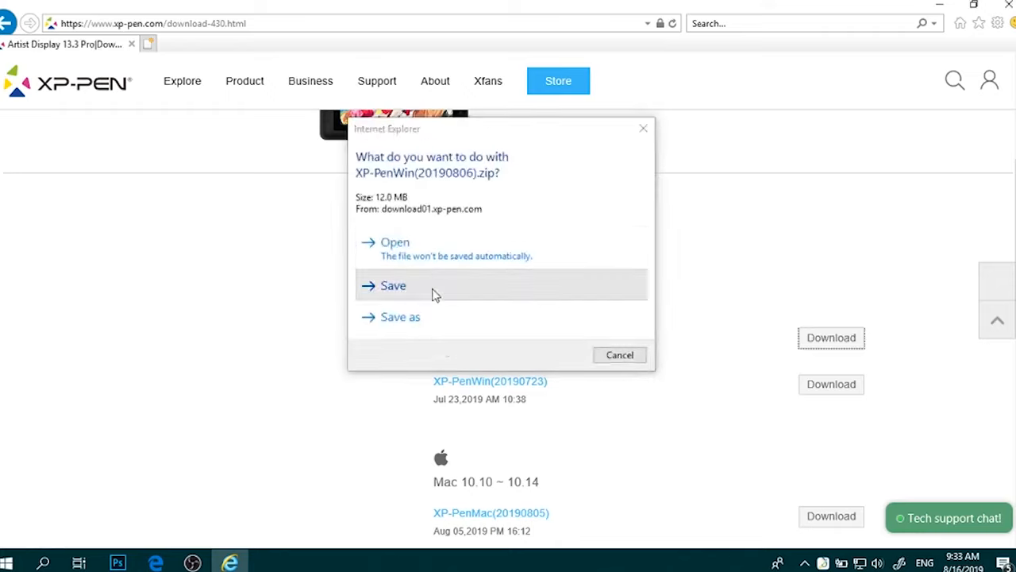
{"action": "left_click", "coordinate": [393, 286]}
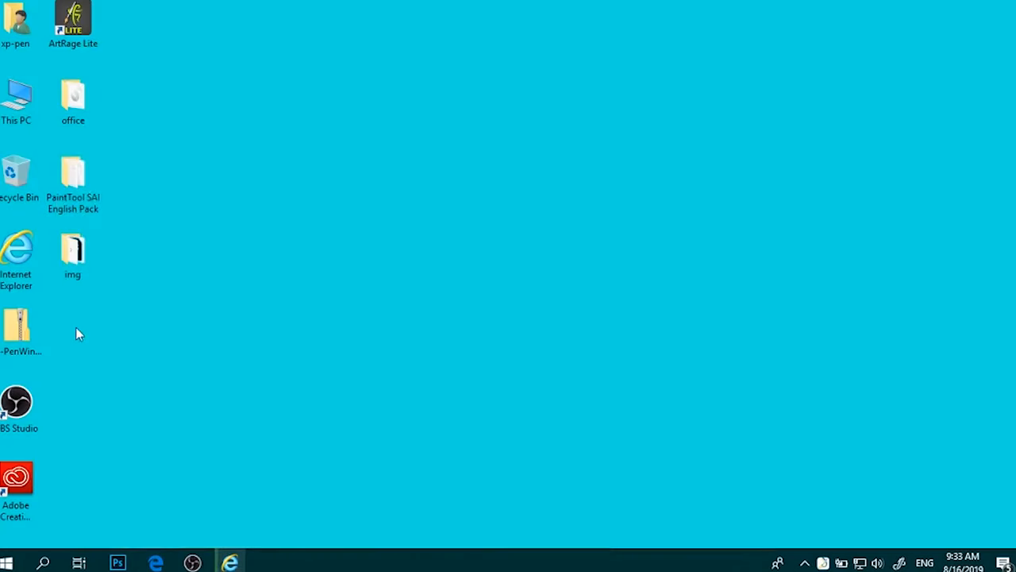
Step: Extract the XP-PenWin zip to the desktop and launch the XP-PenWin installer from the extracted folder
{"action": "right_click", "coordinate": [17, 326]}
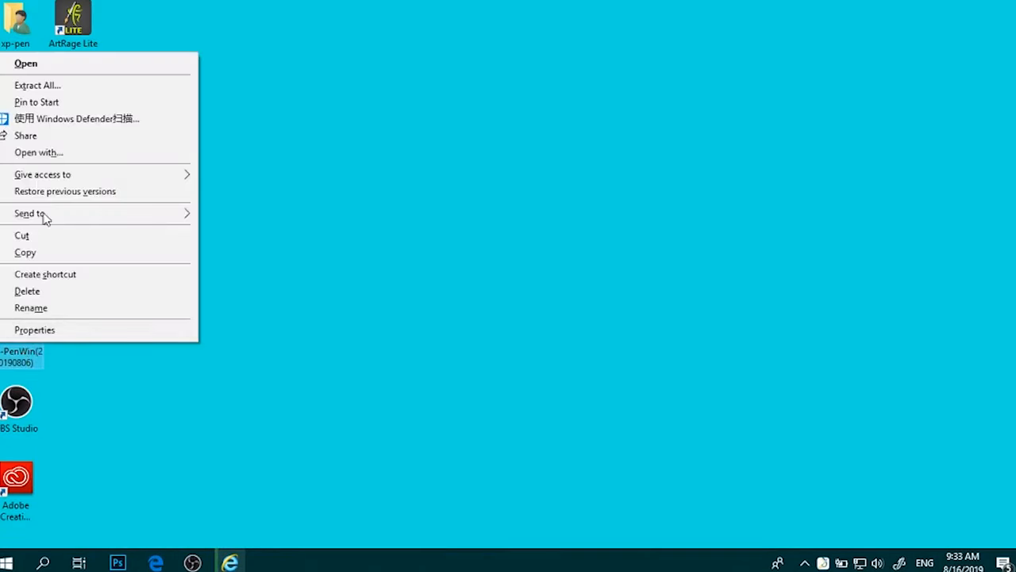
{"action": "left_click", "coordinate": [640, 425]}
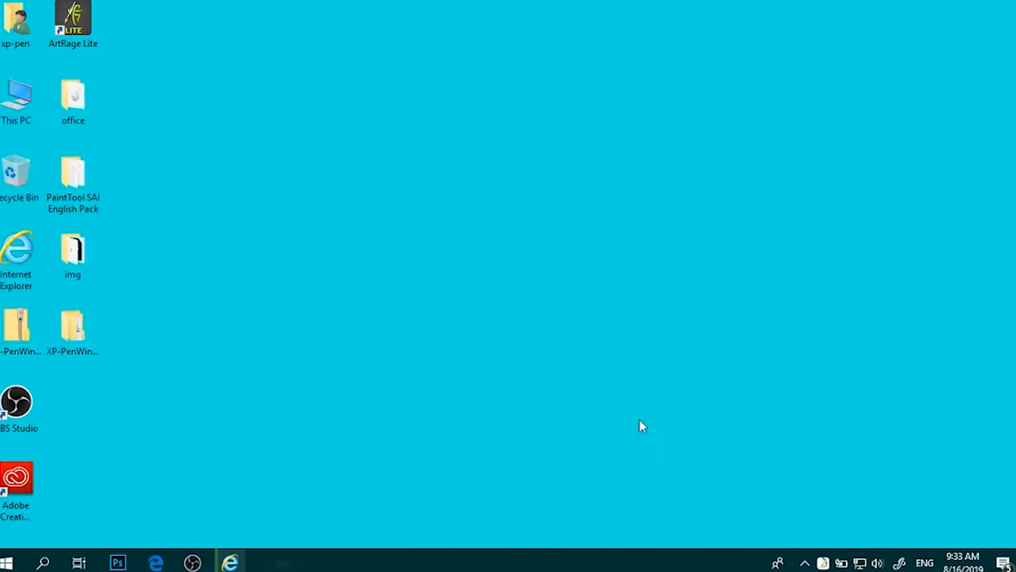
{"action": "double_click", "coordinate": [73, 325]}
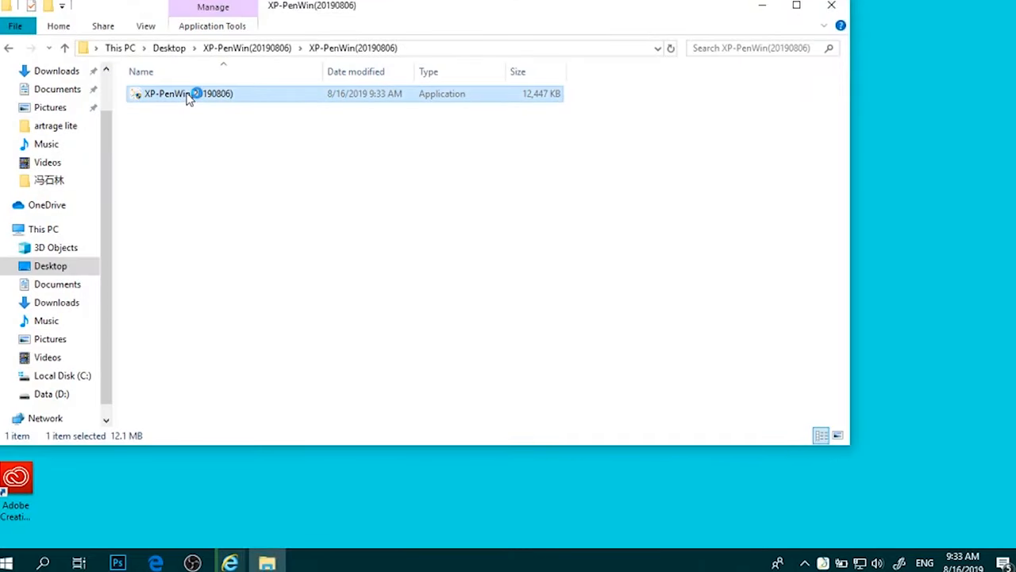
{"action": "double_click", "coordinate": [187, 94]}
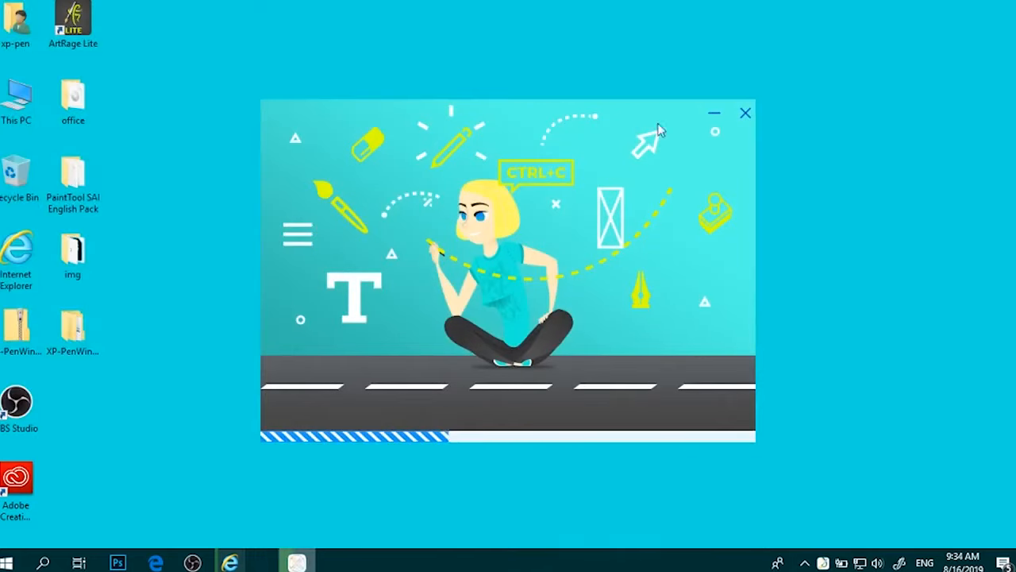
{"action": "mouse_move", "coordinate": [473, 152]}
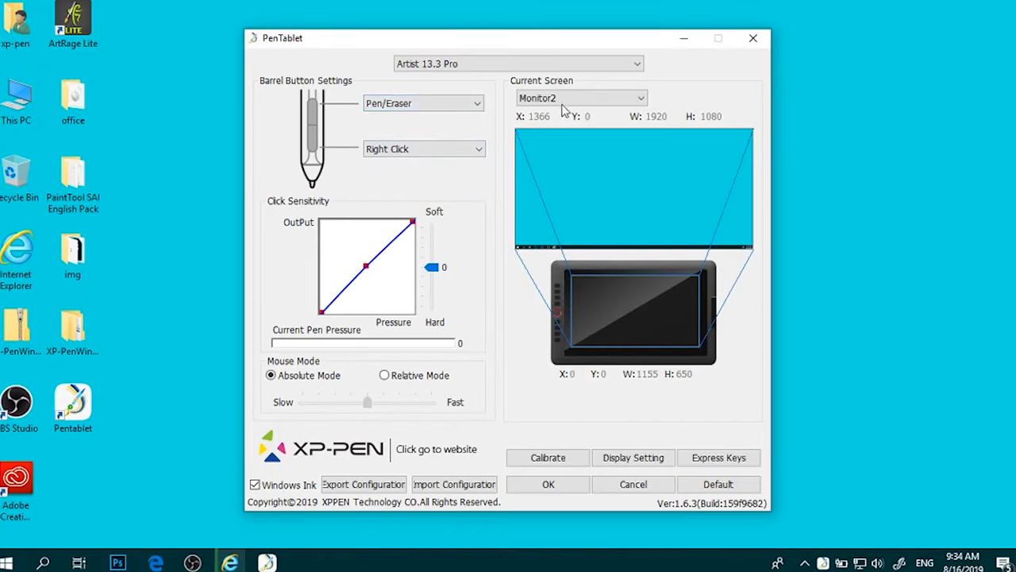
Step: Set the upper barrel button's action to Function Key from its dropdown
{"action": "left_click", "coordinate": [581, 98]}
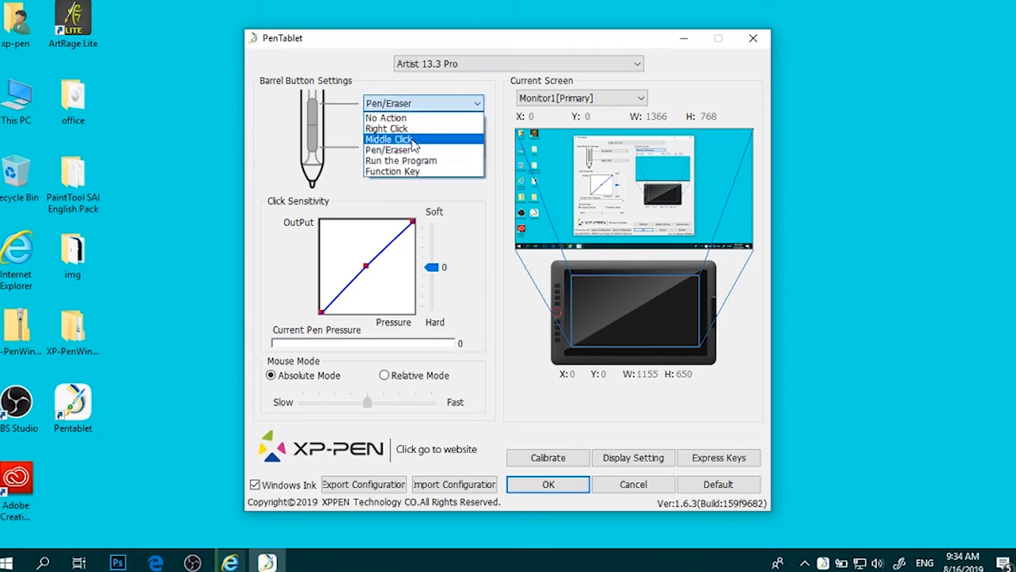
{"action": "left_click", "coordinate": [391, 172]}
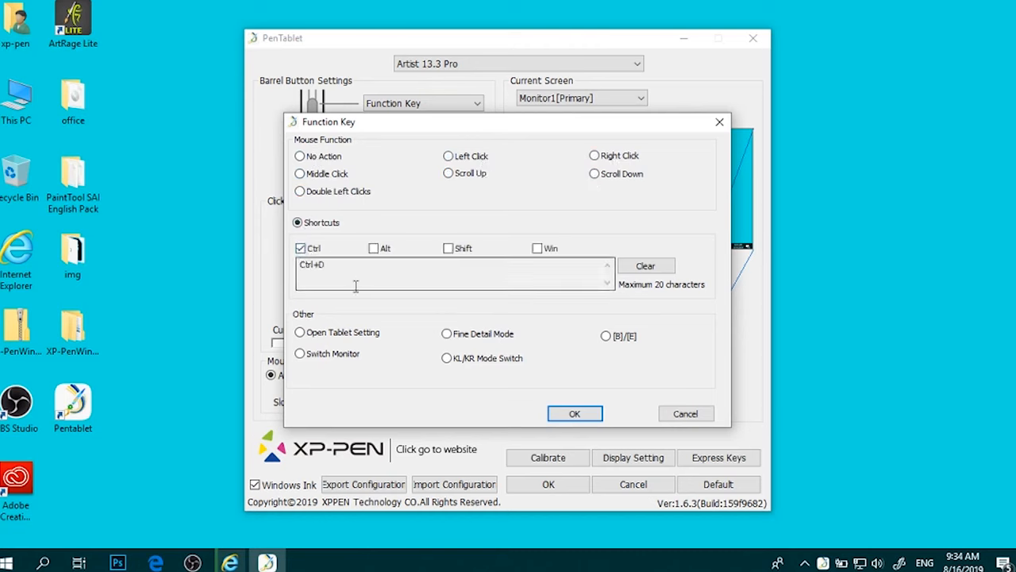
Step: Try shortcut modifiers (Win, back to Ctrl+Alt) and Fine Detail Mode for the button
{"action": "left_click", "coordinate": [646, 265]}
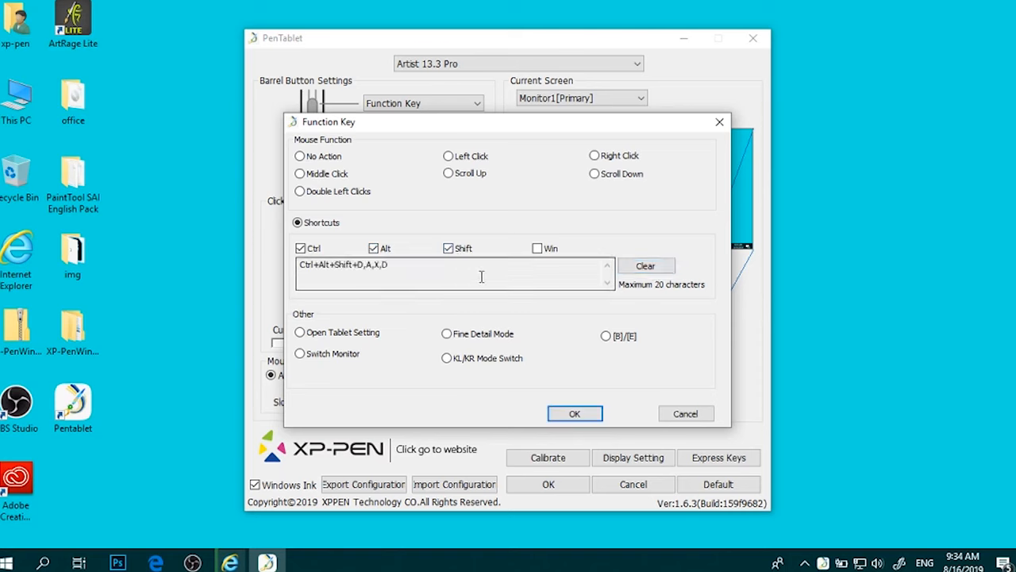
{"action": "left_click", "coordinate": [537, 248]}
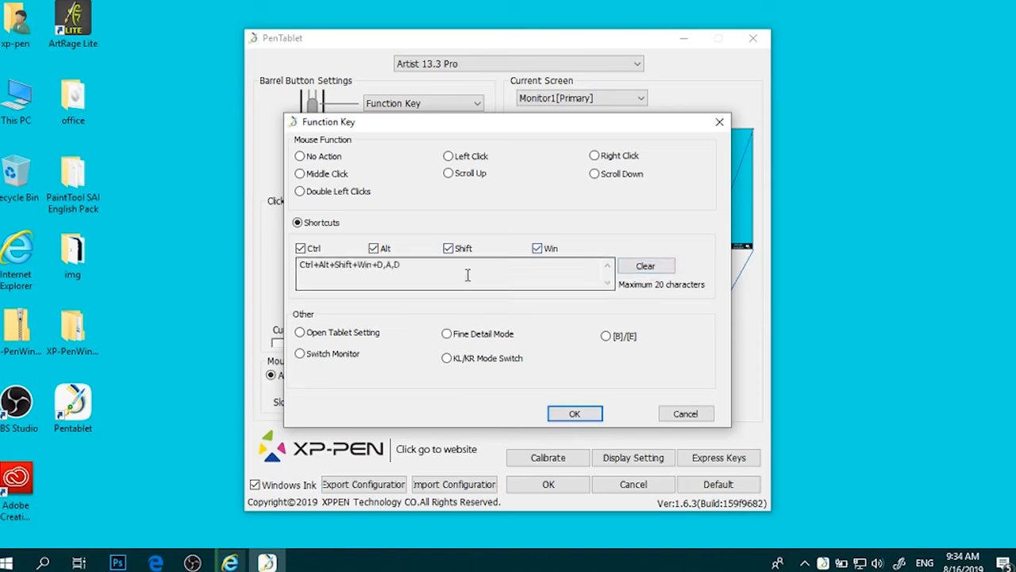
{"action": "left_click", "coordinate": [537, 247]}
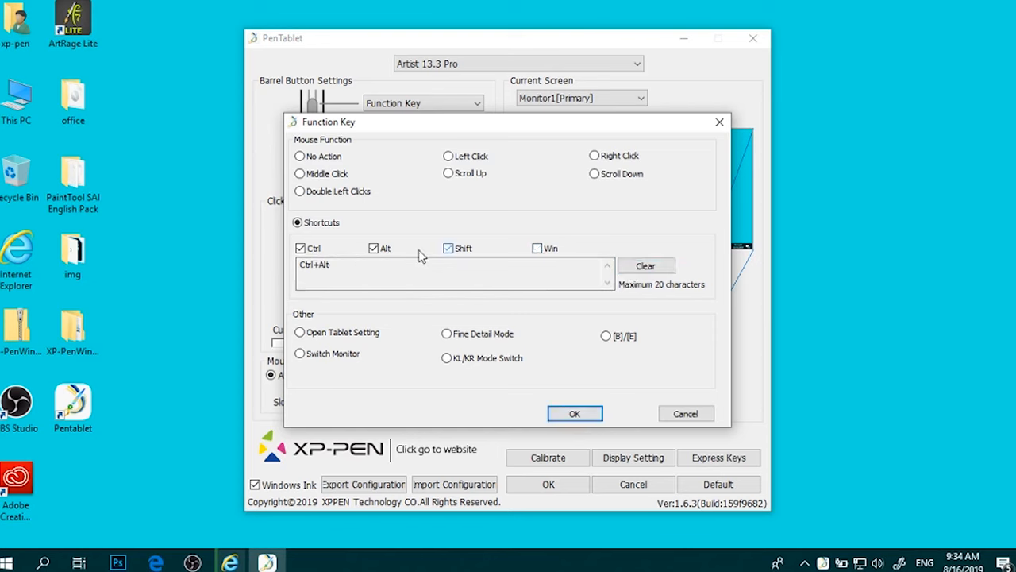
{"action": "left_click", "coordinate": [298, 333]}
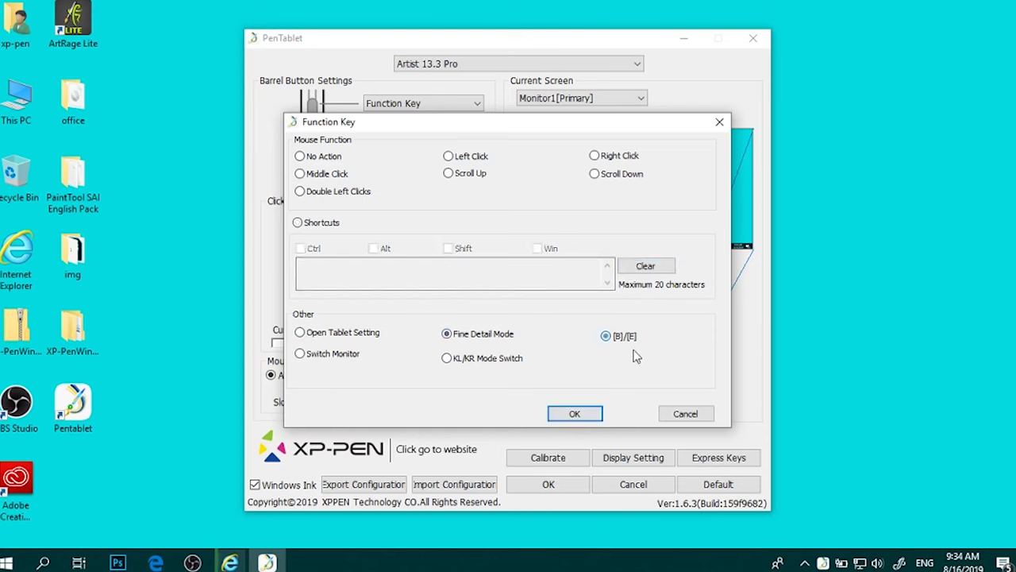
Step: Assign Right Click under Mouse Function to the upper button and confirm
{"action": "left_click", "coordinate": [299, 190]}
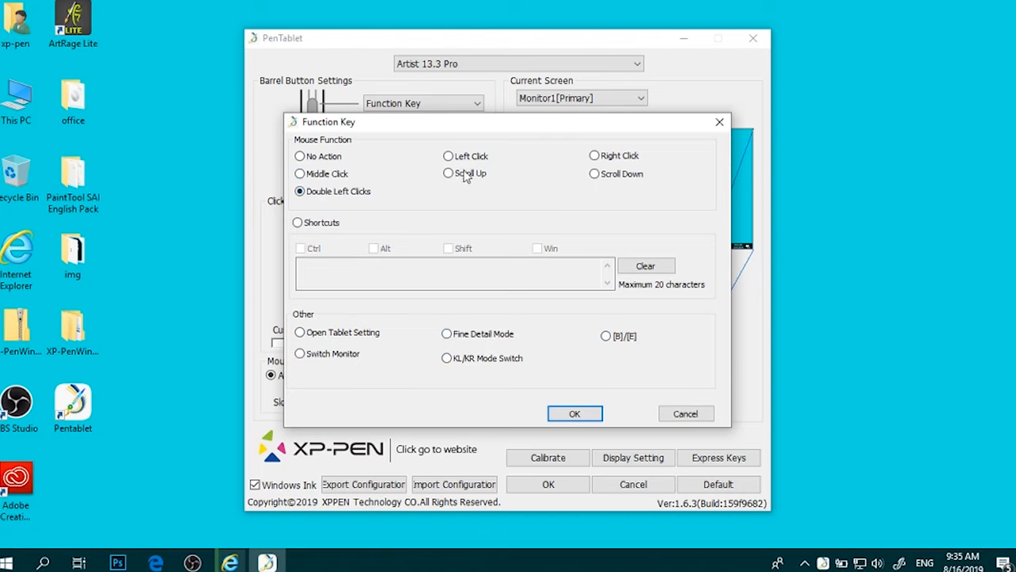
{"action": "left_click", "coordinate": [594, 156]}
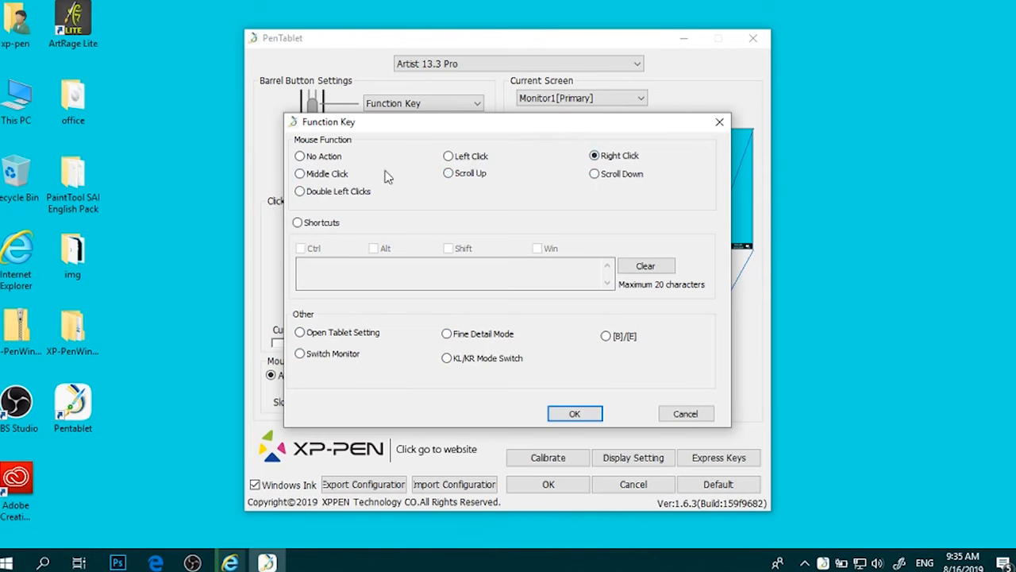
{"action": "left_click", "coordinate": [575, 412]}
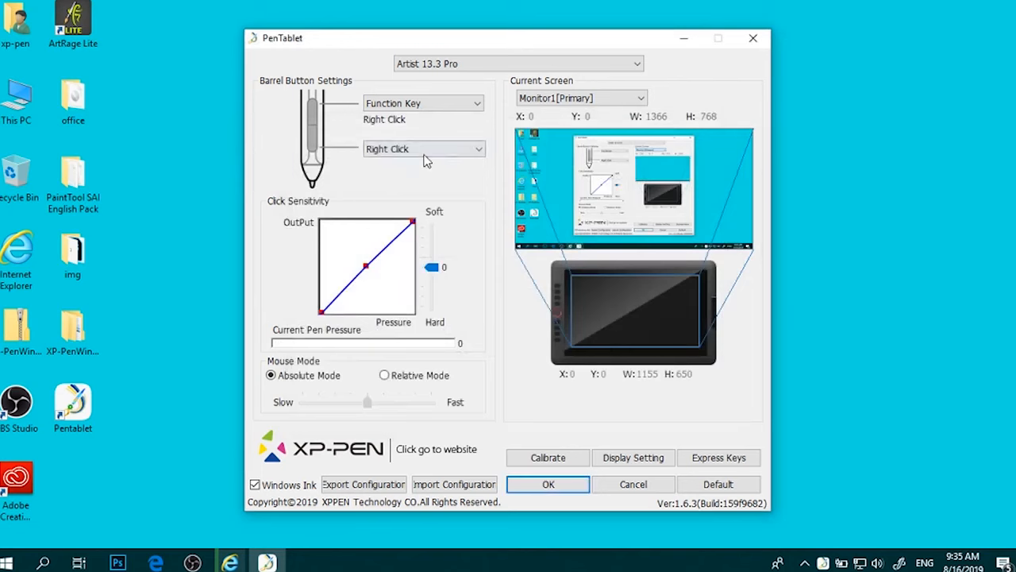
Step: Set the lower barrel button to Function Key, confirm, and switch Mouse Mode to Relative Mode
{"action": "left_click", "coordinate": [423, 149]}
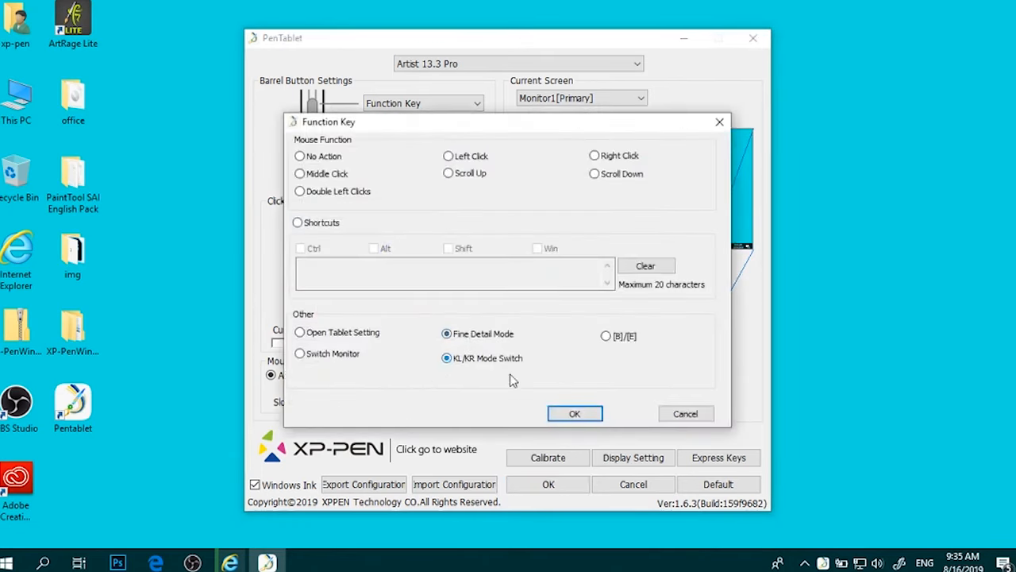
{"action": "left_click", "coordinate": [575, 413]}
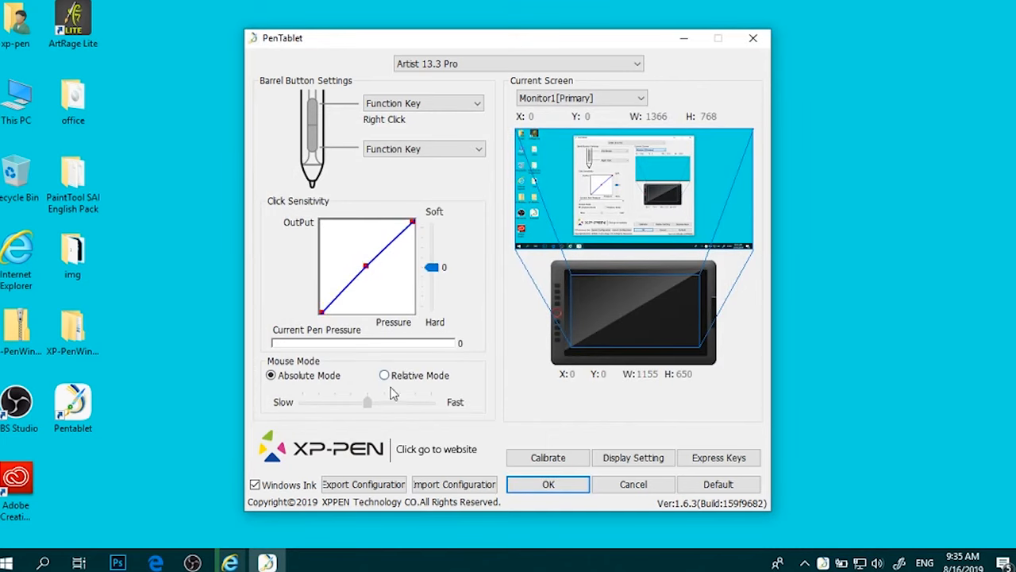
{"action": "left_click", "coordinate": [384, 375]}
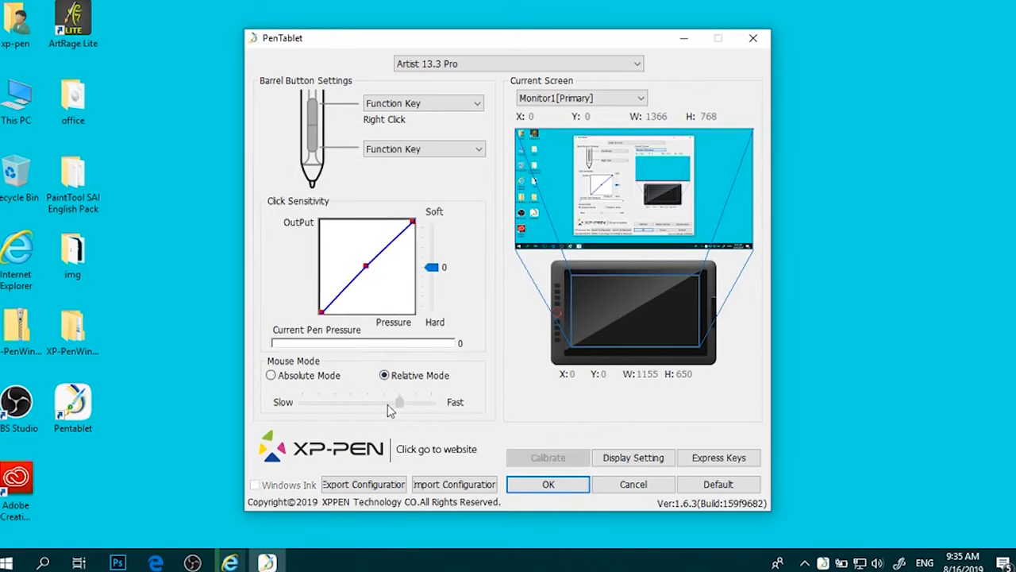